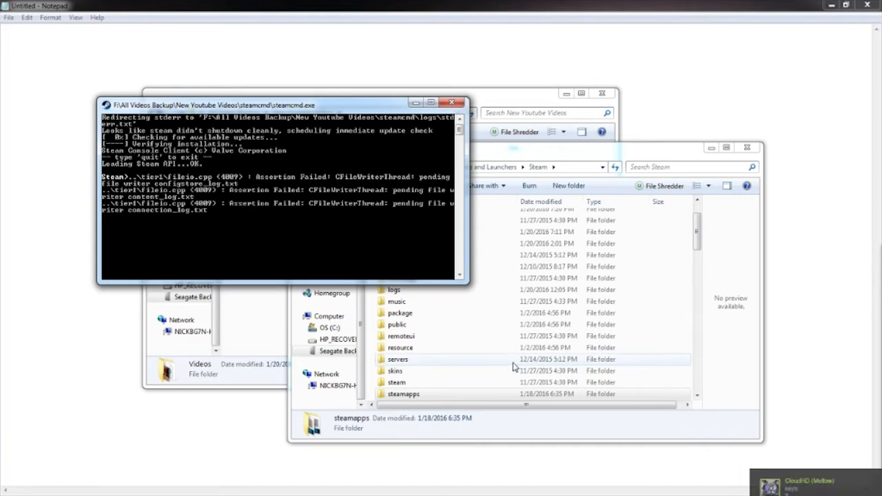
Step: Navigate to steamapps\common\Counter-Strike Source\cstrike and copy its full folder path
{"action": "left_click", "coordinate": [452, 102]}
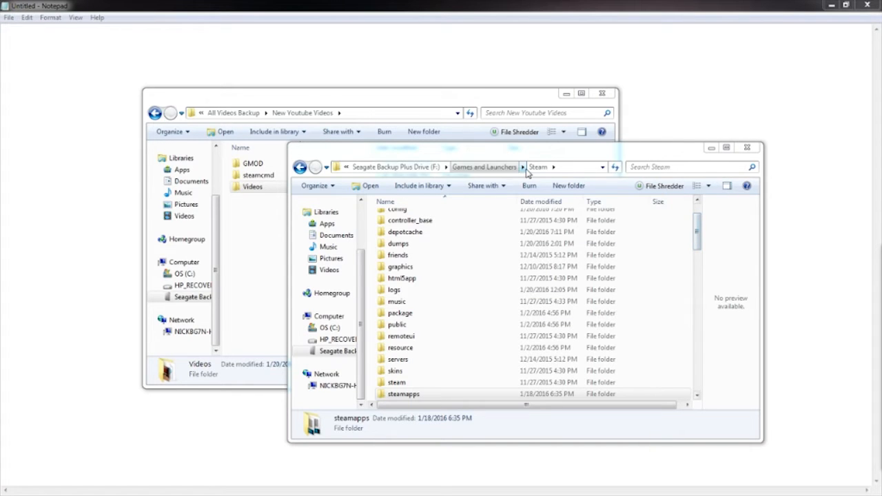
{"action": "double_click", "coordinate": [402, 394]}
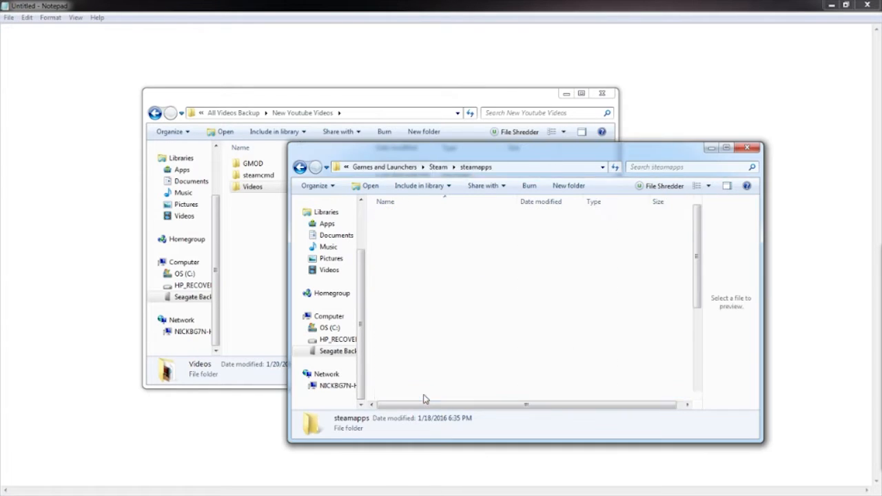
{"action": "double_click", "coordinate": [350, 418]}
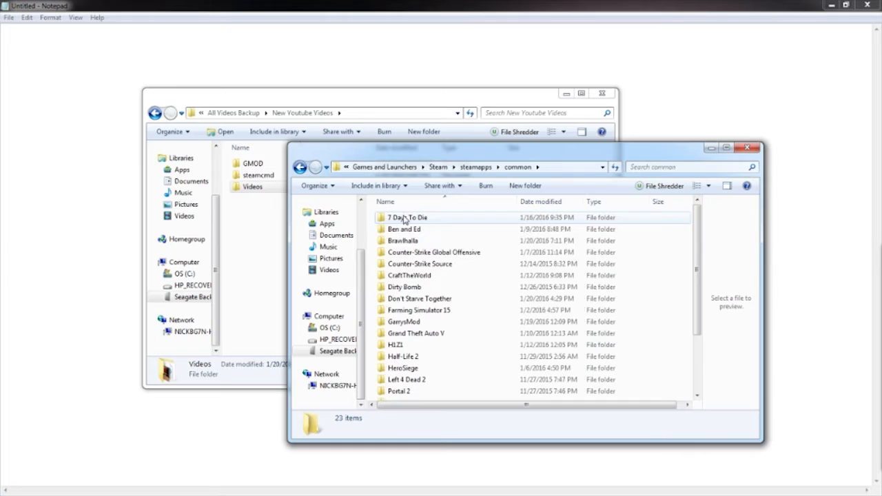
{"action": "double_click", "coordinate": [419, 264]}
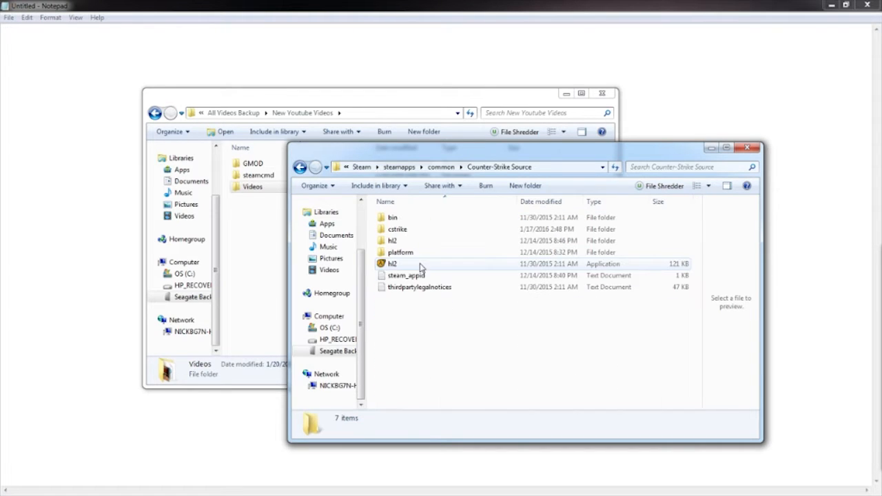
{"action": "mouse_move", "coordinate": [398, 233]}
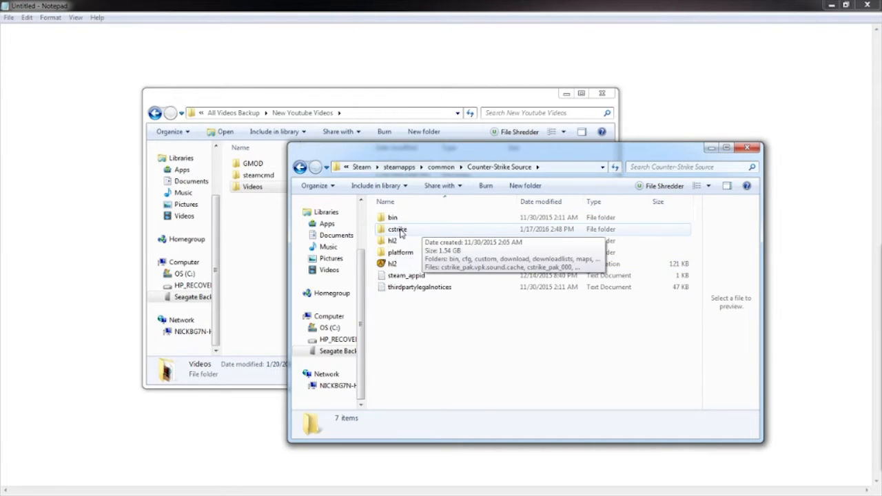
{"action": "double_click", "coordinate": [397, 228]}
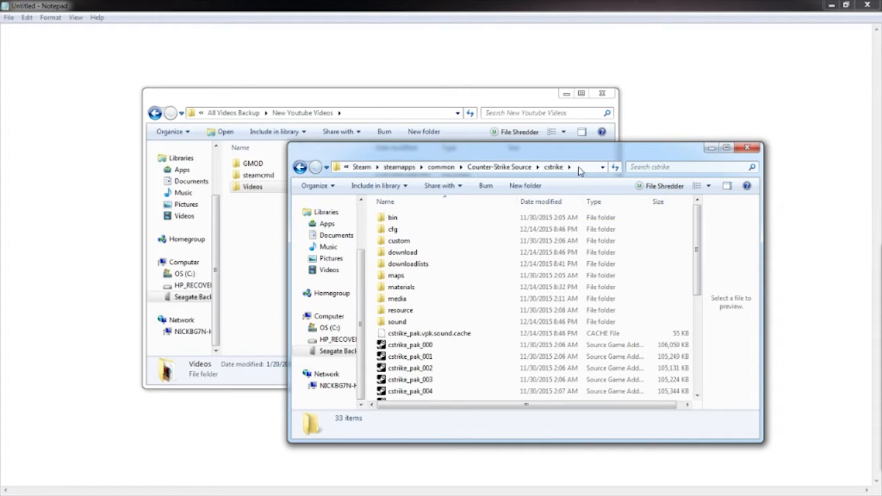
{"action": "left_click", "coordinate": [469, 167]}
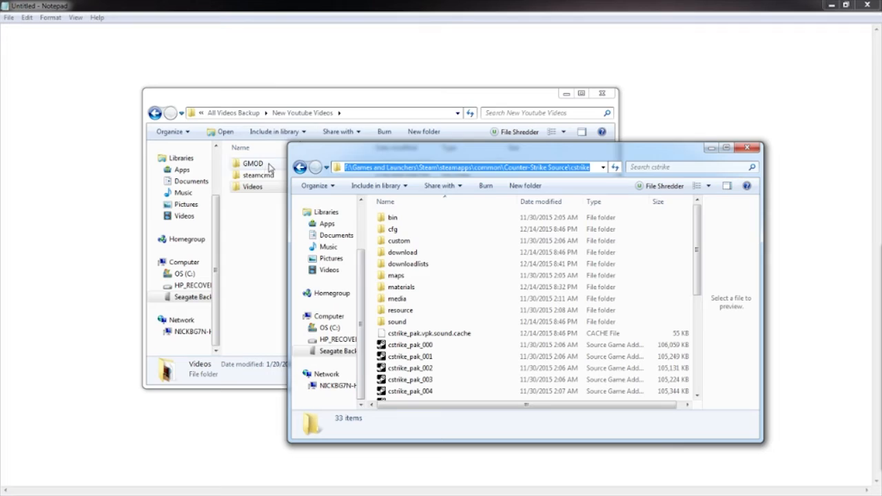
Step: Open GMOD\garrysmod\cfg\mount.cfg for editing in Notepad++
{"action": "double_click", "coordinate": [253, 163]}
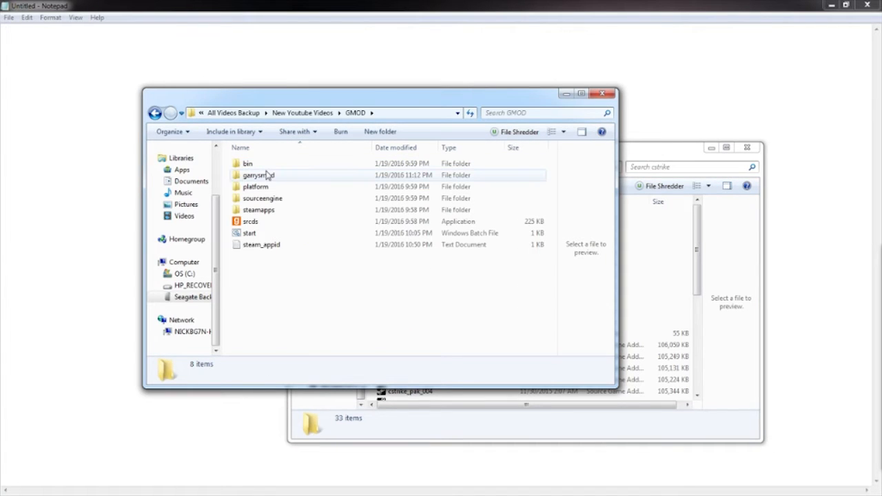
{"action": "double_click", "coordinate": [259, 175]}
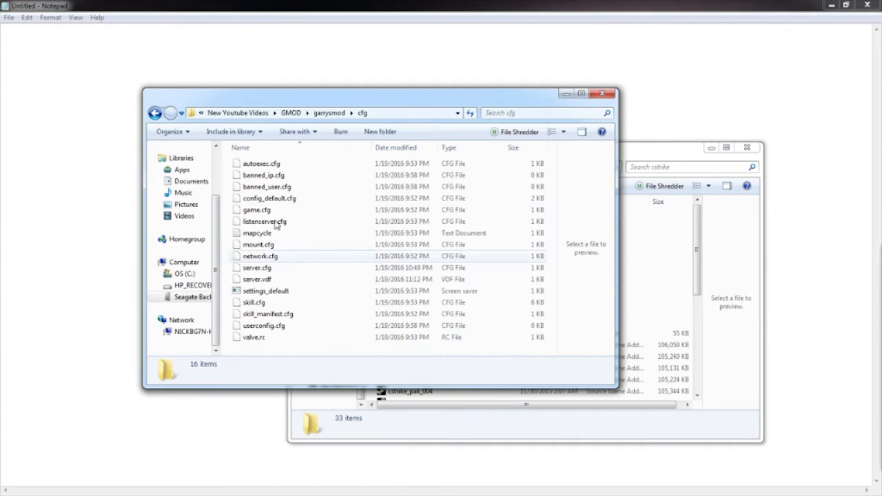
{"action": "left_click", "coordinate": [259, 245]}
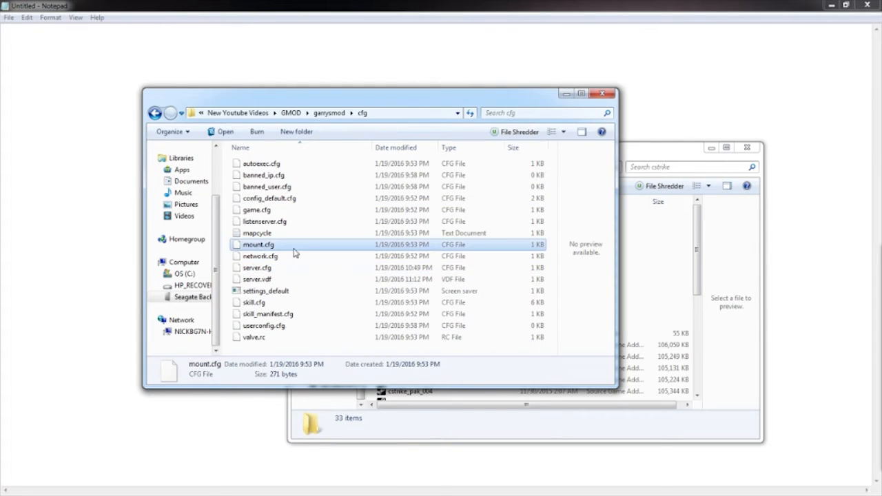
{"action": "right_click", "coordinate": [259, 246]}
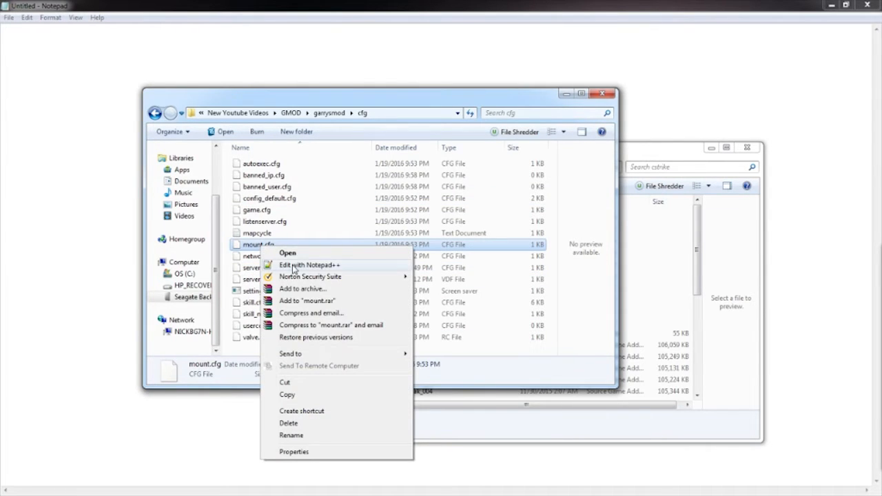
{"action": "left_click", "coordinate": [309, 265]}
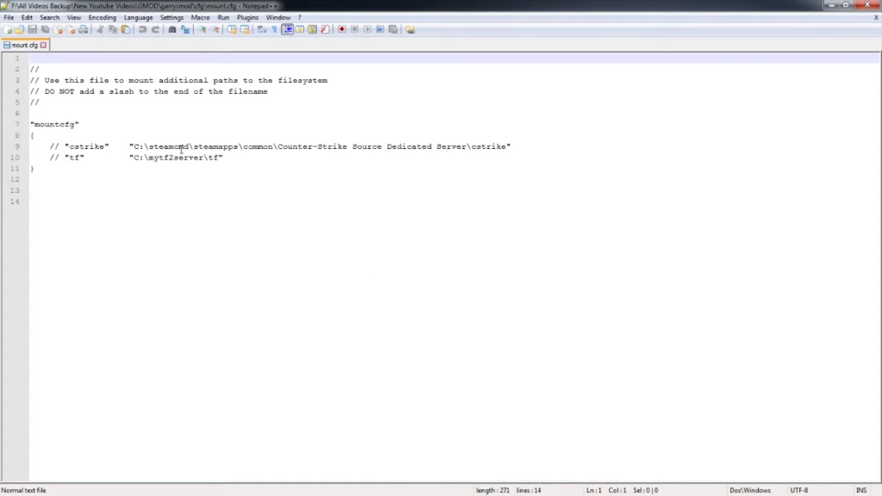
Step: Replace the default cstrike path with the copied F:\Games and Launchers\Steam cstrike path
{"action": "double_click", "coordinate": [86, 146]}
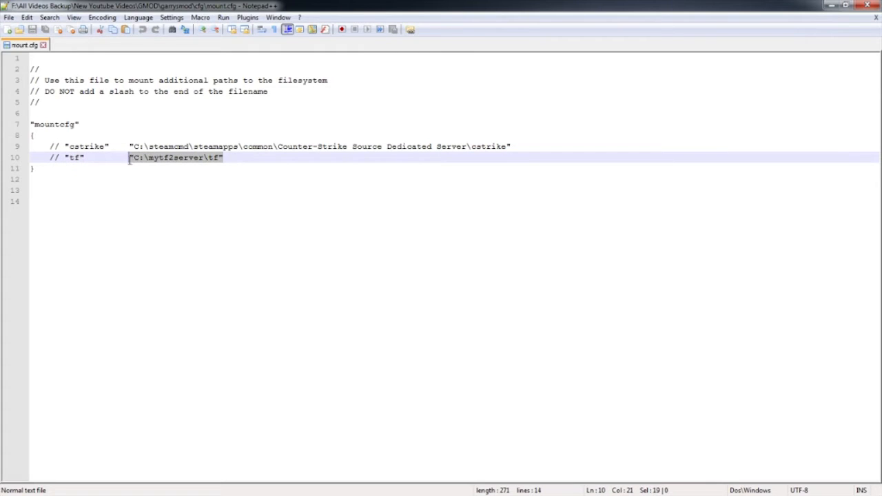
{"action": "left_click", "coordinate": [210, 158]}
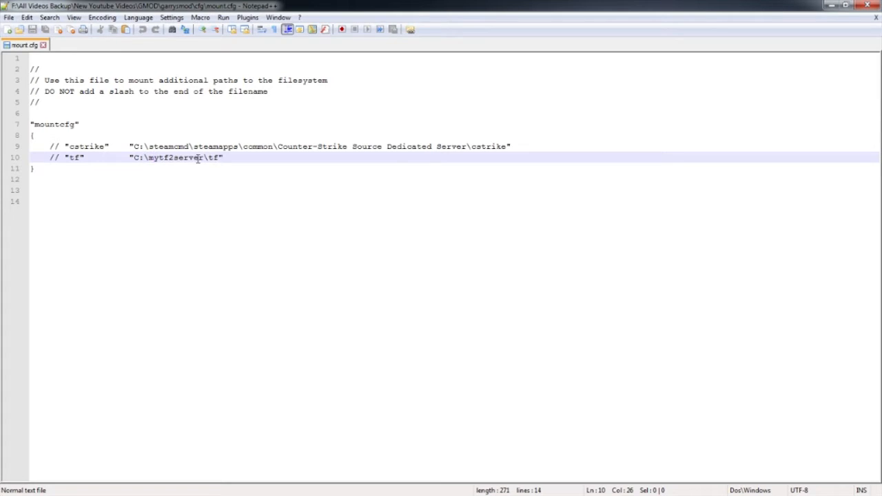
{"action": "left_click", "coordinate": [507, 146]}
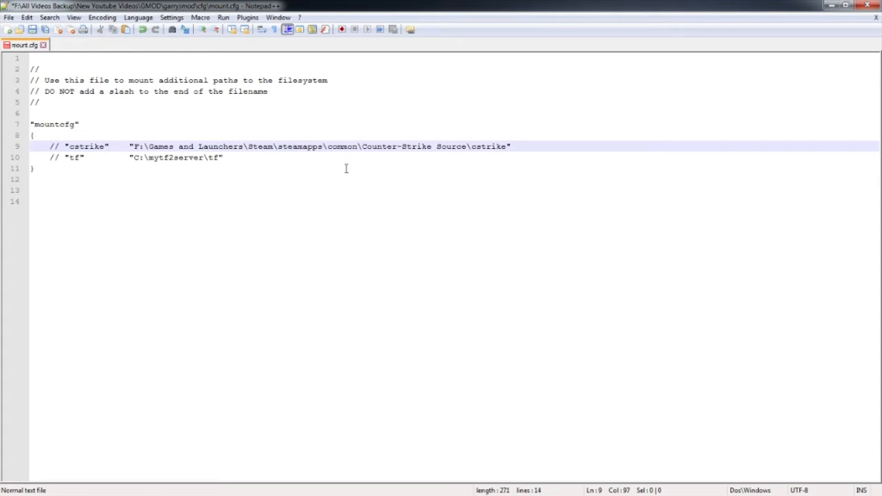
{"action": "mouse_move", "coordinate": [425, 150]}
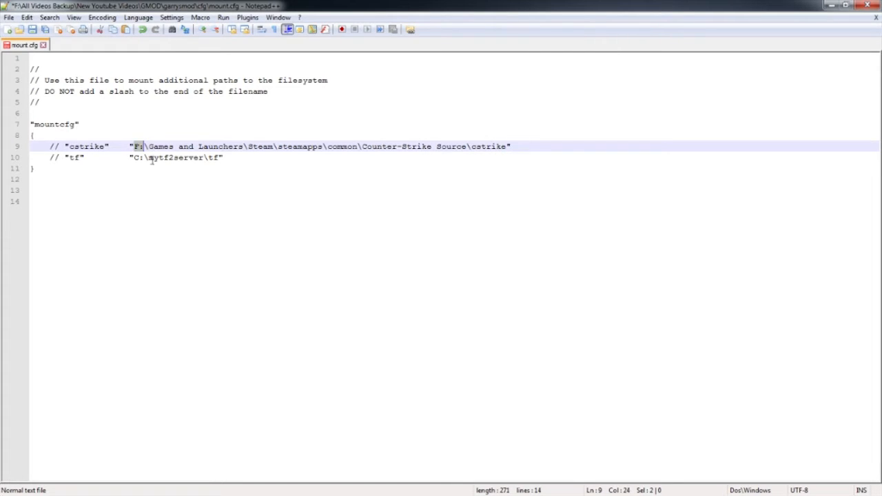
{"action": "left_click_drag", "start_coordinate": [139, 146], "coordinate": [231, 146]}
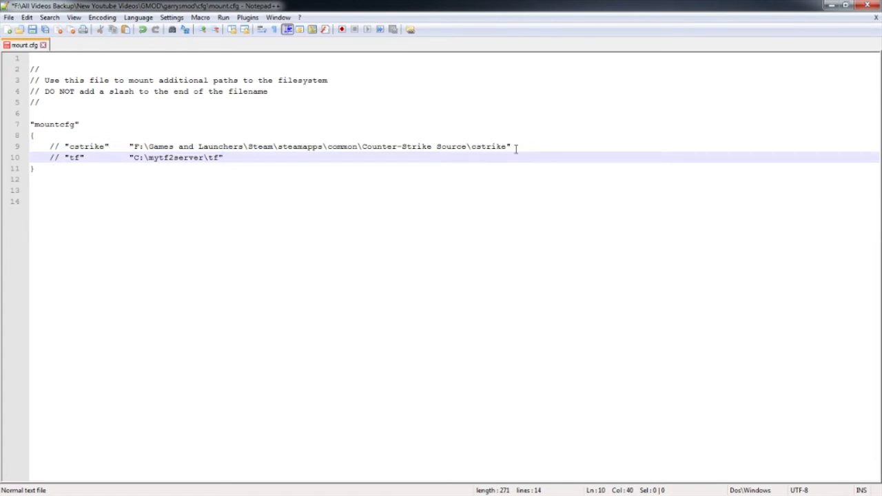
Step: Remove the leading // so the cstrike mount line is uncommented
{"action": "left_click", "coordinate": [138, 146]}
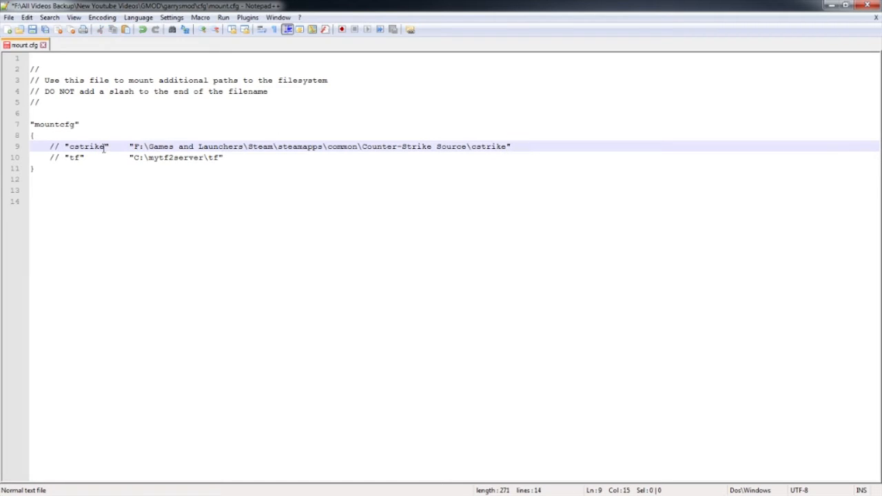
{"action": "left_click", "coordinate": [61, 146]}
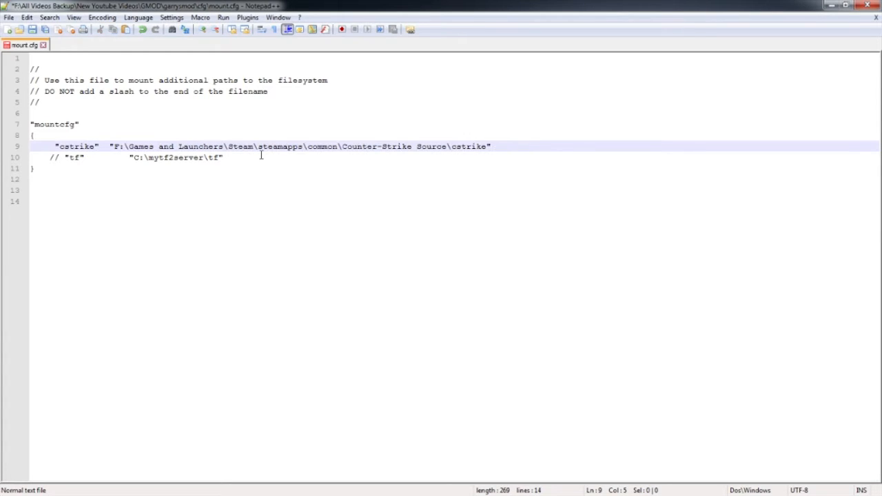
{"action": "left_click", "coordinate": [29, 146]}
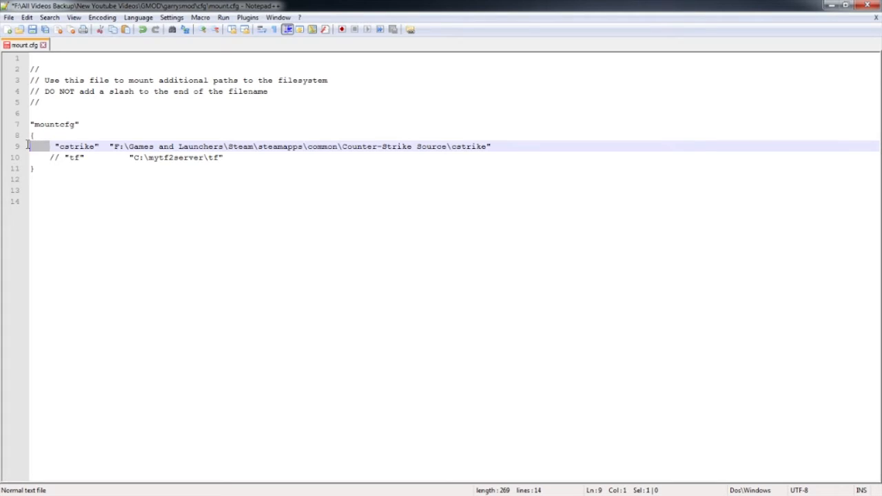
{"action": "left_click", "coordinate": [33, 135]}
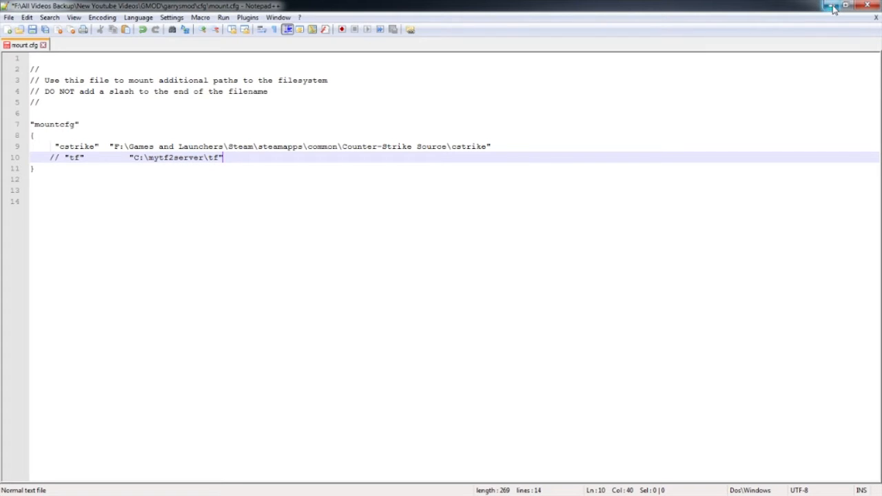
{"action": "mouse_move", "coordinate": [832, 6]}
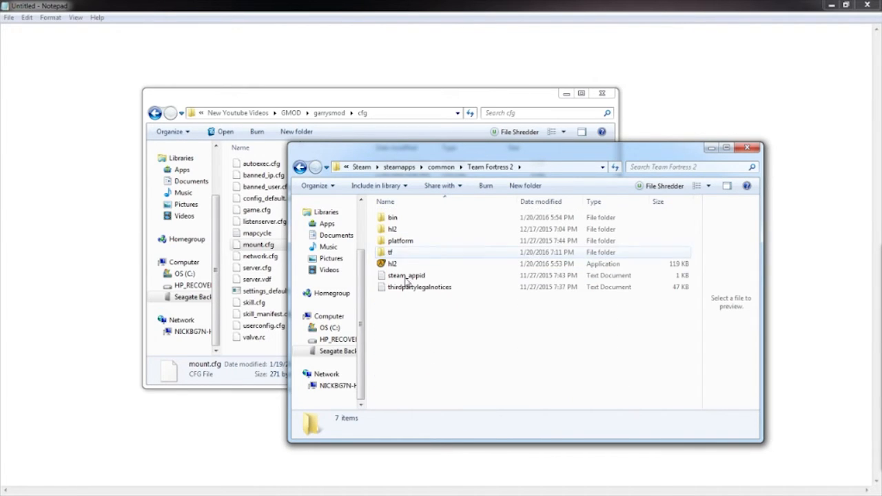
Step: Open the Team Fortress 2 tf folder, copy its path, and bring up mount.cfg's file actions
{"action": "double_click", "coordinate": [390, 252]}
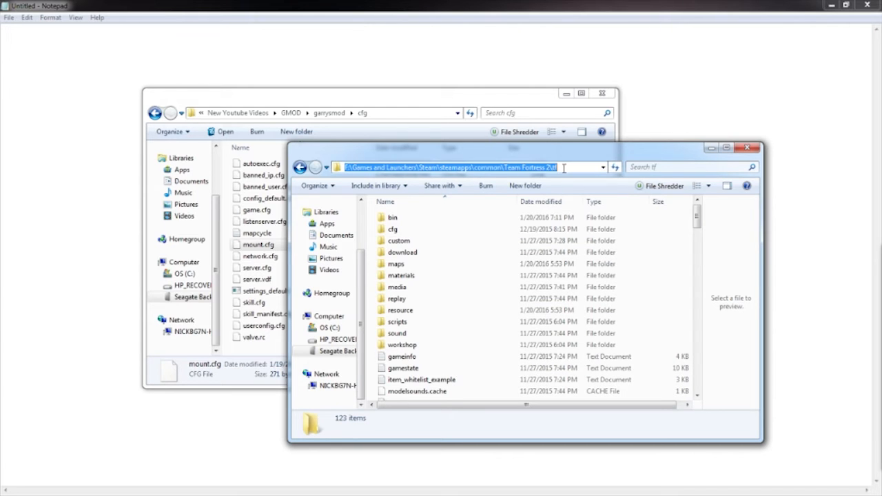
{"action": "right_click", "coordinate": [256, 246]}
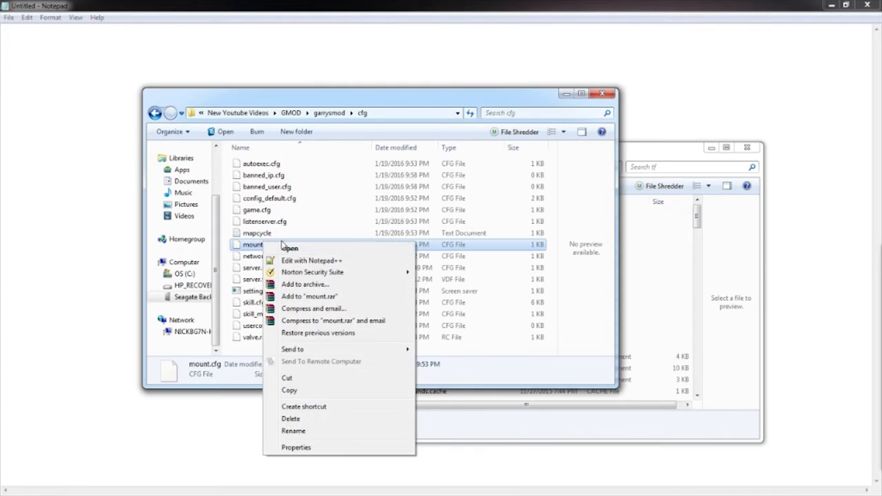
{"action": "left_click", "coordinate": [311, 259]}
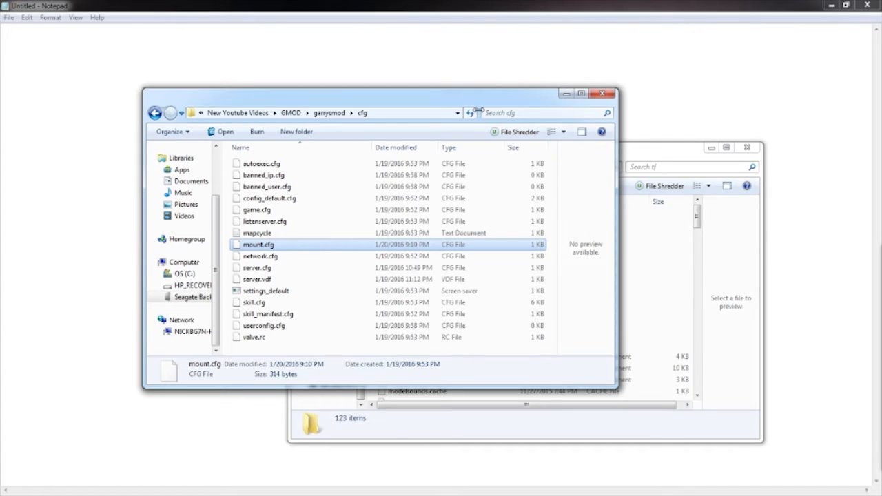
Step: Reopen mount.cfg in Notepad++ from its right-click menu
{"action": "right_click", "coordinate": [259, 245]}
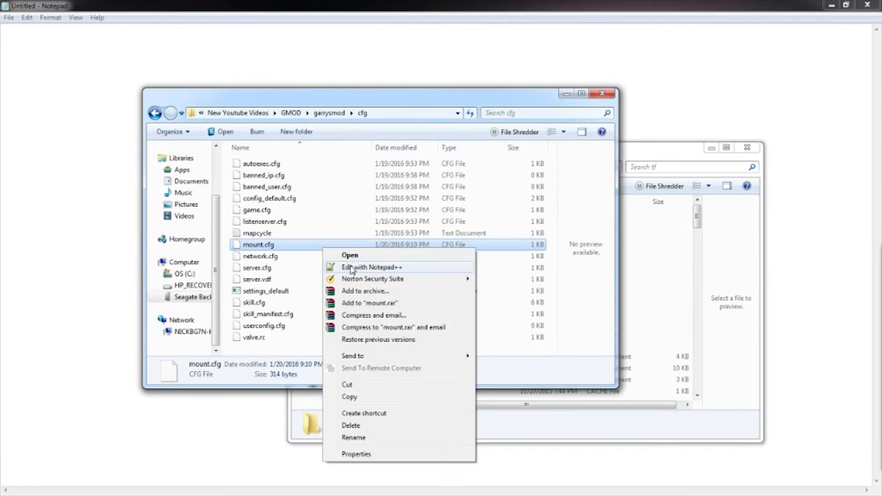
{"action": "left_click", "coordinate": [372, 267]}
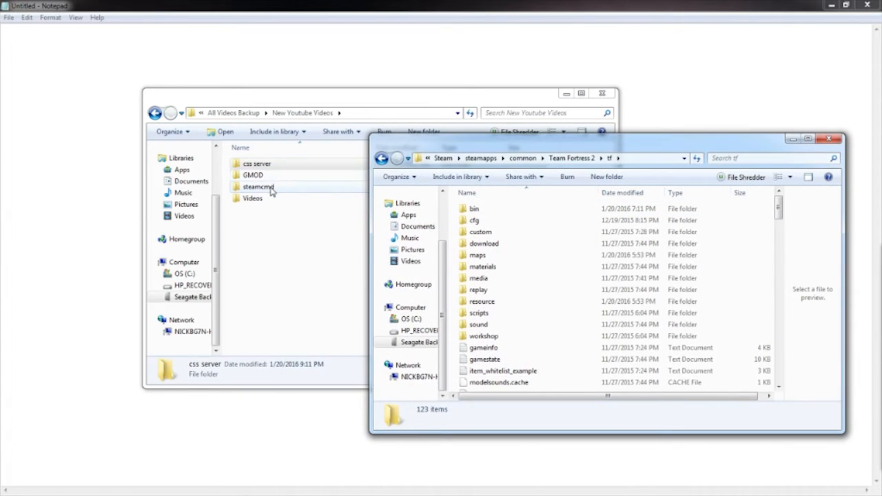
Step: Open the steamcmd folder and launch steamcmd.exe
{"action": "double_click", "coordinate": [259, 187]}
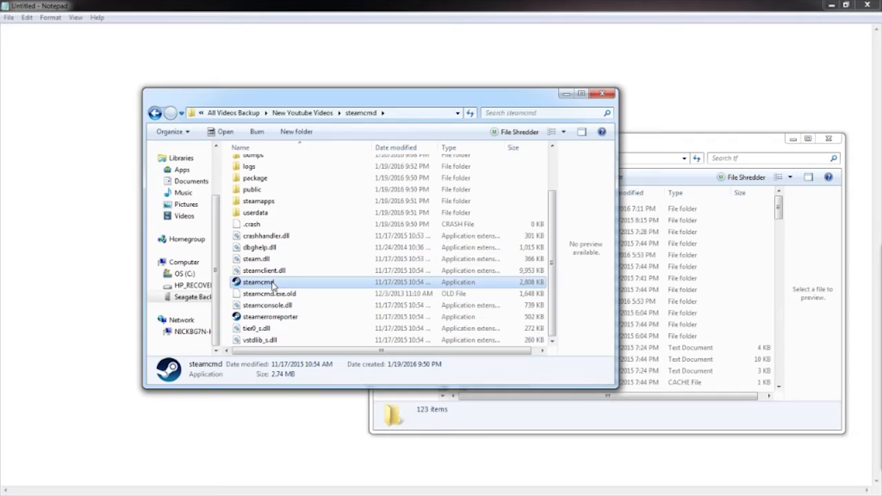
{"action": "double_click", "coordinate": [259, 281]}
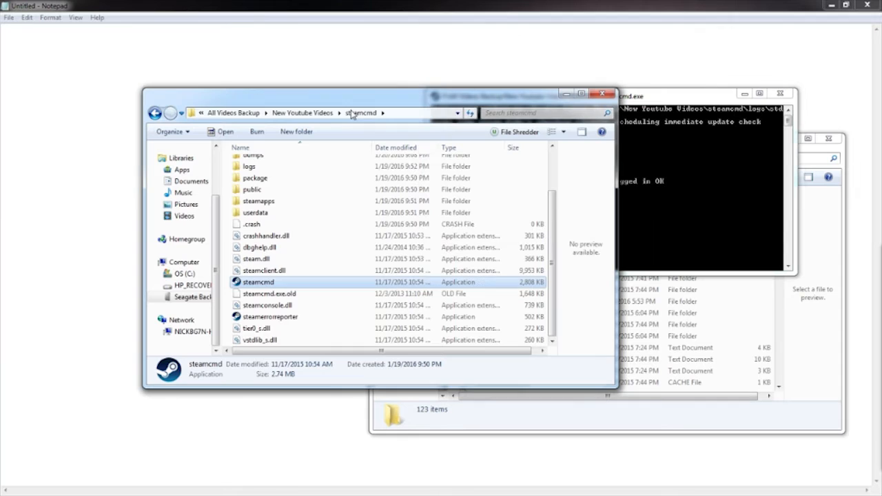
Step: Log in anonymously, set the install dir to css server, and request app_update 232330
{"action": "left_click", "coordinate": [302, 113]}
{"action": "type", "text": "force_install_dir \"F:\\All Videos Backup\\New Youtube Videos\\css server"}
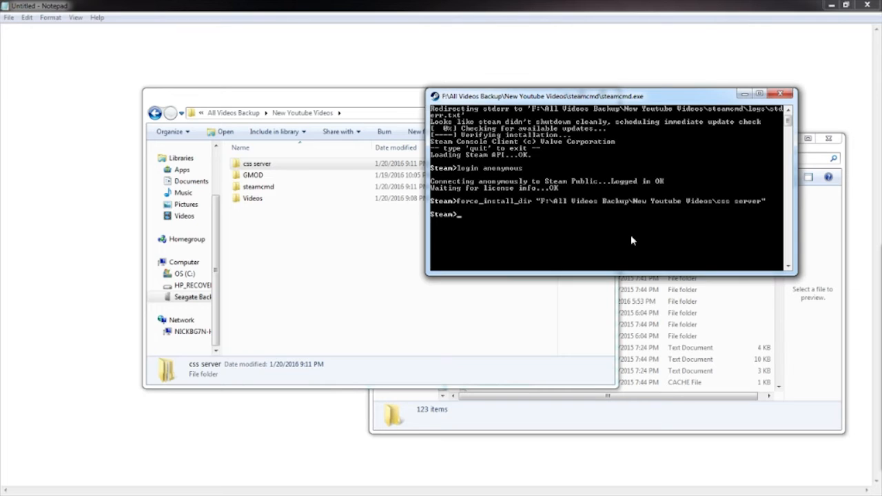
{"action": "type", "text": "app_i"}
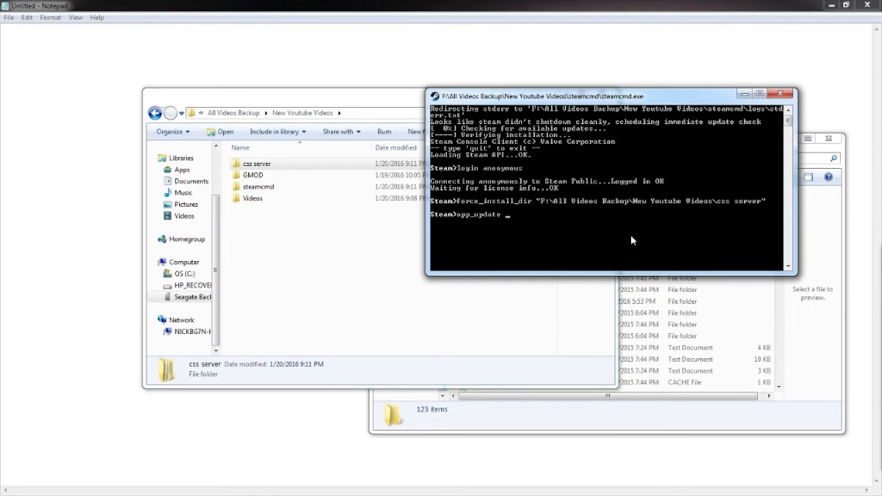
{"action": "type", "text": "2323"}
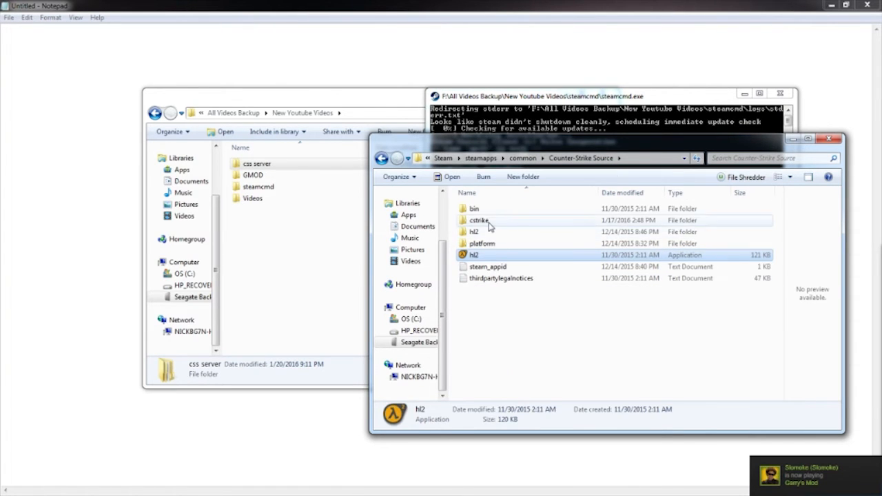
Step: Bring the New Youtube Videos Explorer window forward while SteamCMD downloads
{"action": "double_click", "coordinate": [478, 220]}
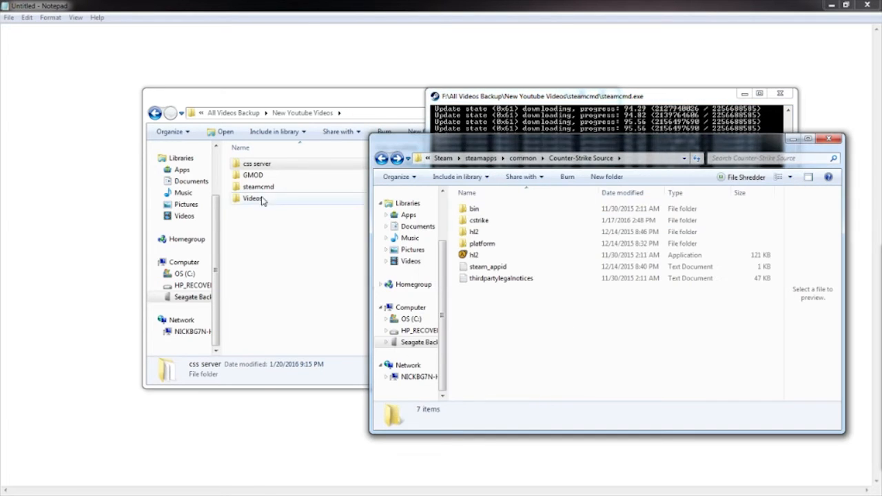
{"action": "left_click", "coordinate": [256, 162]}
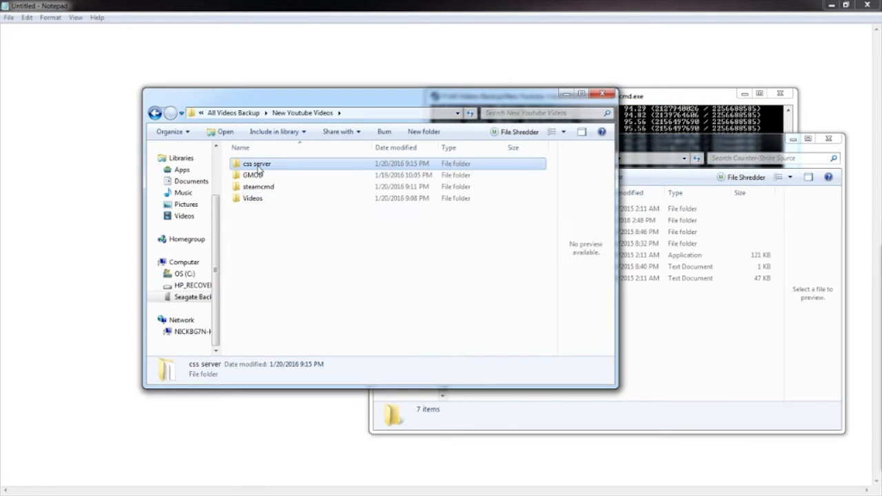
Step: Open css server\cstrike to view the downloaded cfg, maps and cstrike_pak files
{"action": "double_click", "coordinate": [256, 163]}
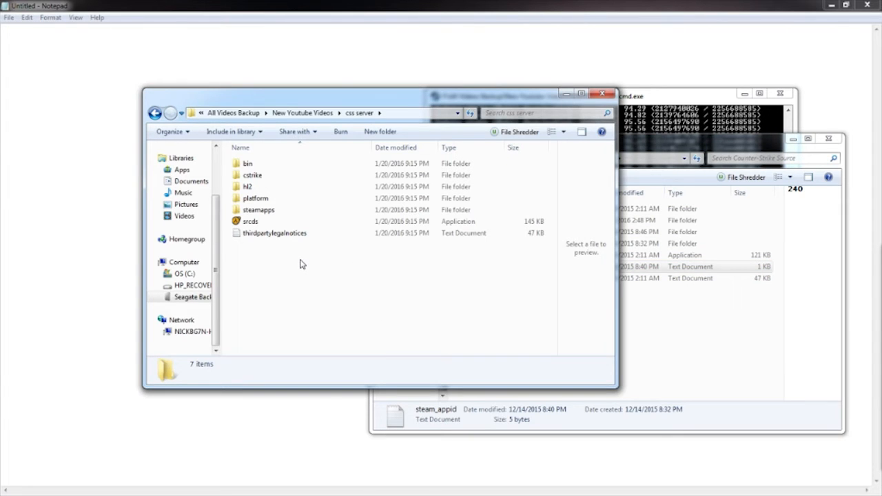
{"action": "mouse_move", "coordinate": [396, 127]}
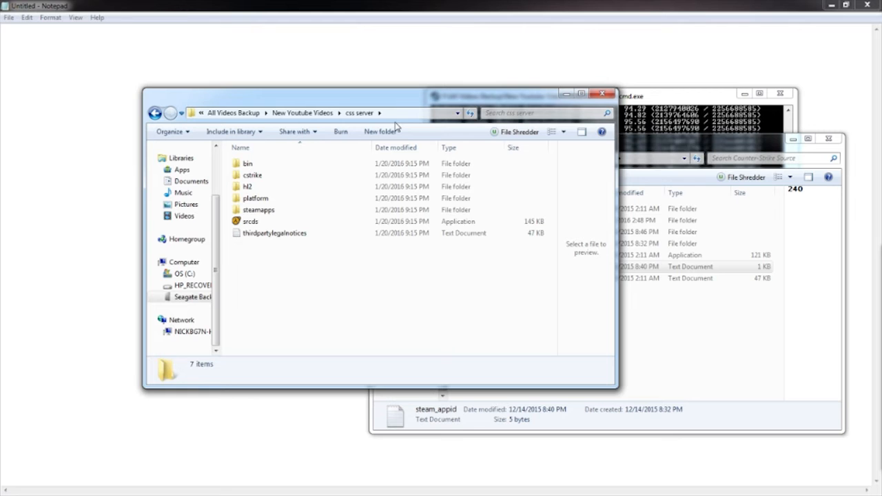
{"action": "double_click", "coordinate": [252, 174]}
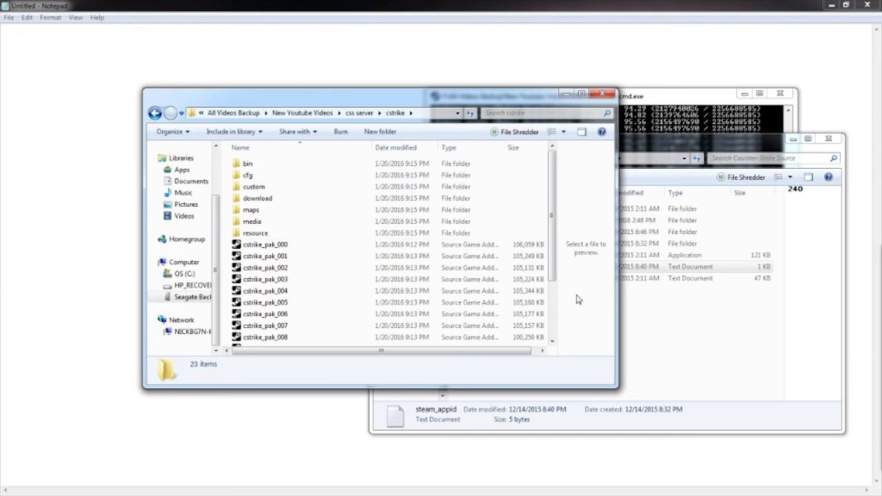
{"action": "mouse_move", "coordinate": [702, 334]}
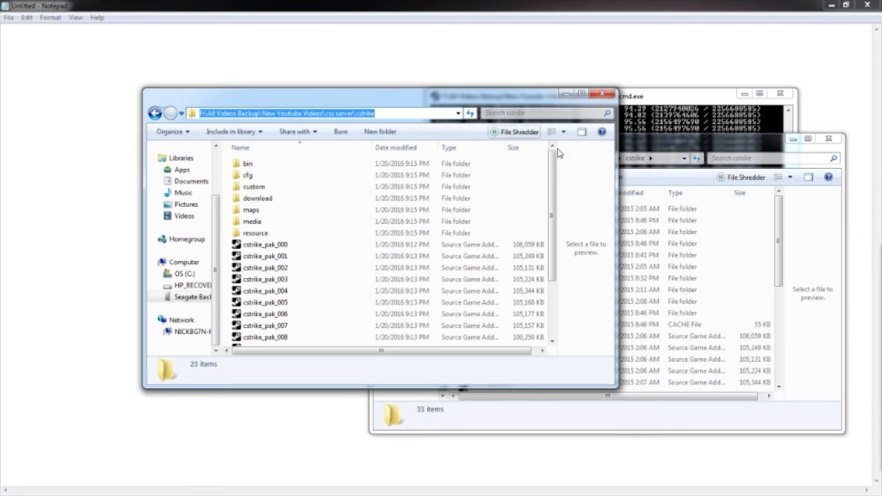
Step: Return to GMOD\garrysmod\cfg and open mount.cfg in Notepad++ to edit and save it
{"action": "left_click", "coordinate": [155, 113]}
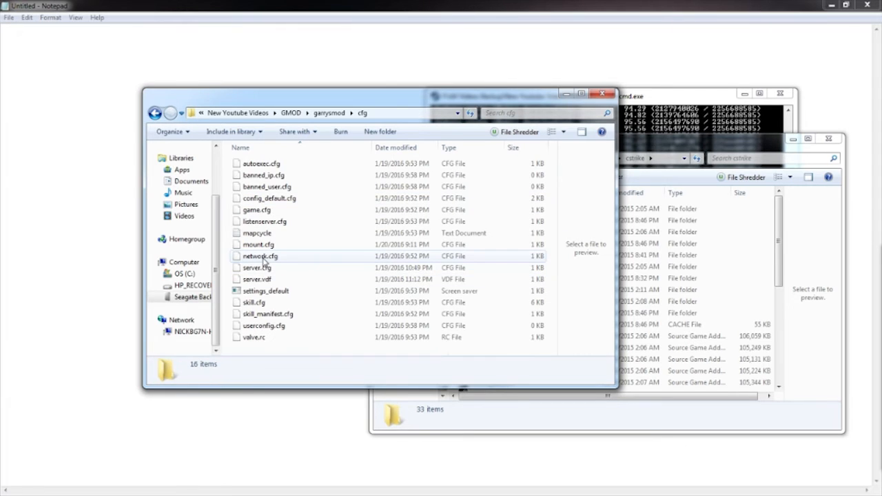
{"action": "right_click", "coordinate": [259, 244]}
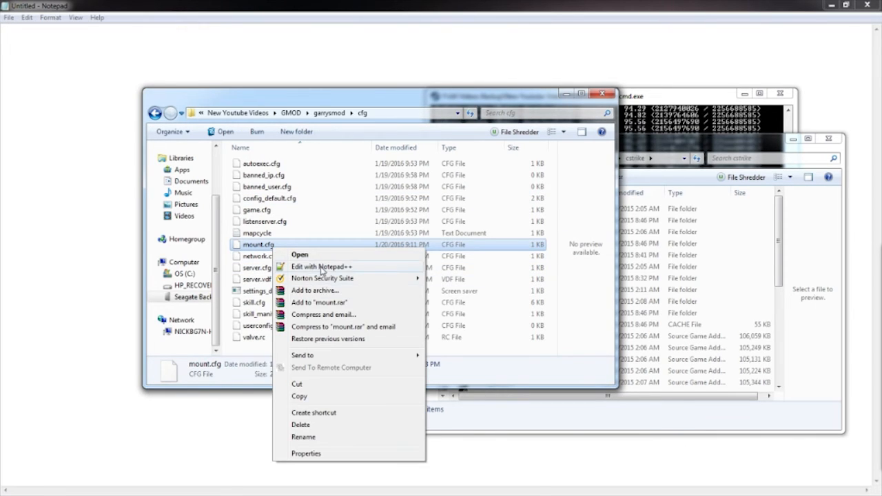
{"action": "left_click", "coordinate": [323, 268]}
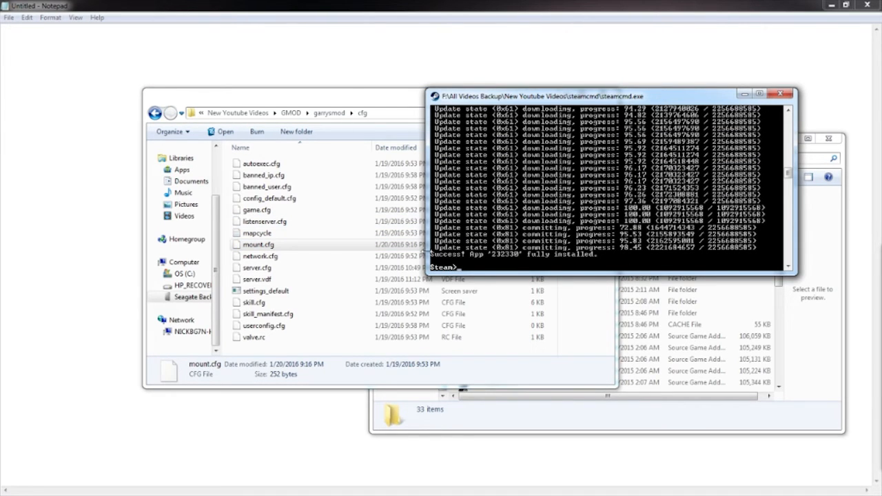
{"action": "mouse_move", "coordinate": [572, 245]}
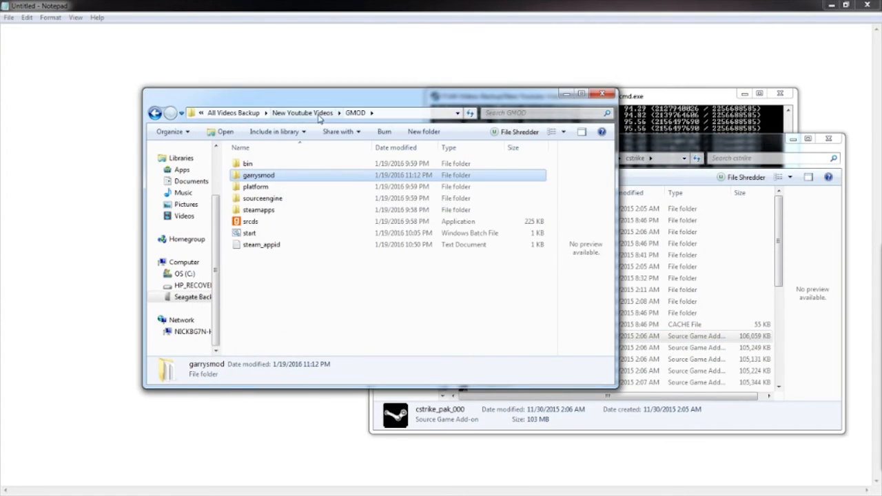
Step: Go back to New Youtube Videos, open steamcmd and launch a fresh SteamCMD console
{"action": "left_click", "coordinate": [423, 132]}
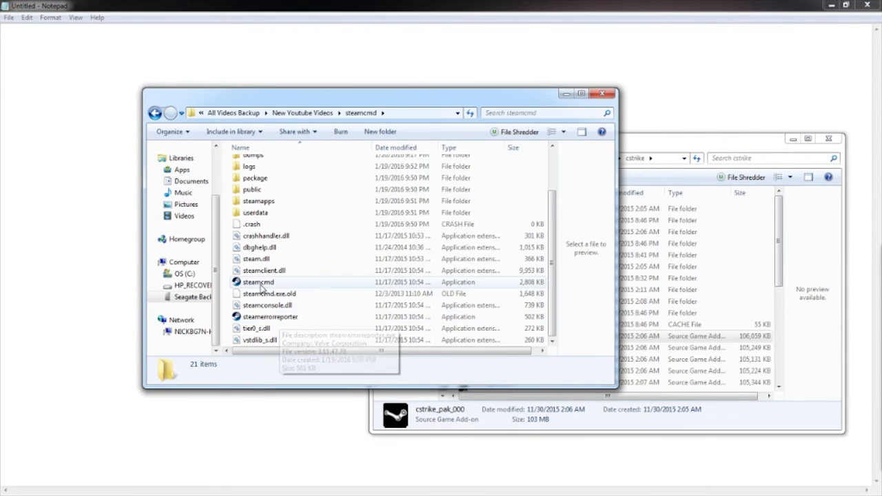
{"action": "double_click", "coordinate": [258, 281]}
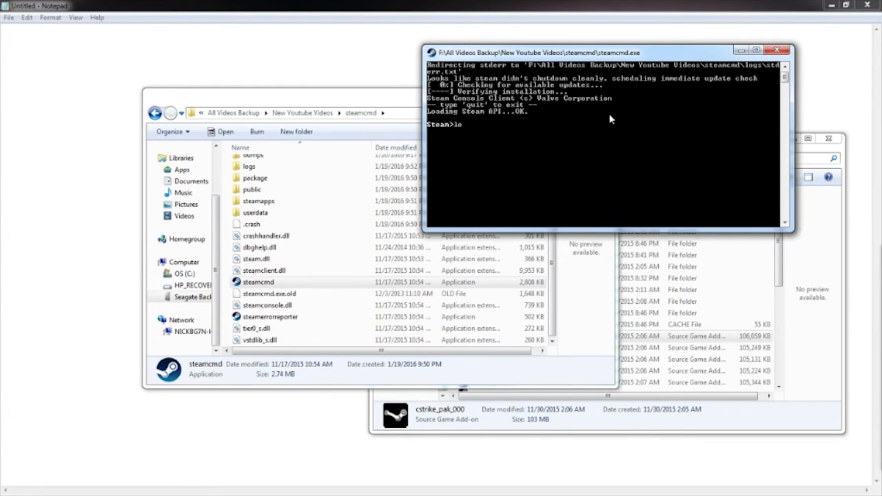
Step: Log into SteamCMD anonymously, set the install dir to the tf server folder and run app_update for TF2
{"action": "type", "text": "login anonymous"}
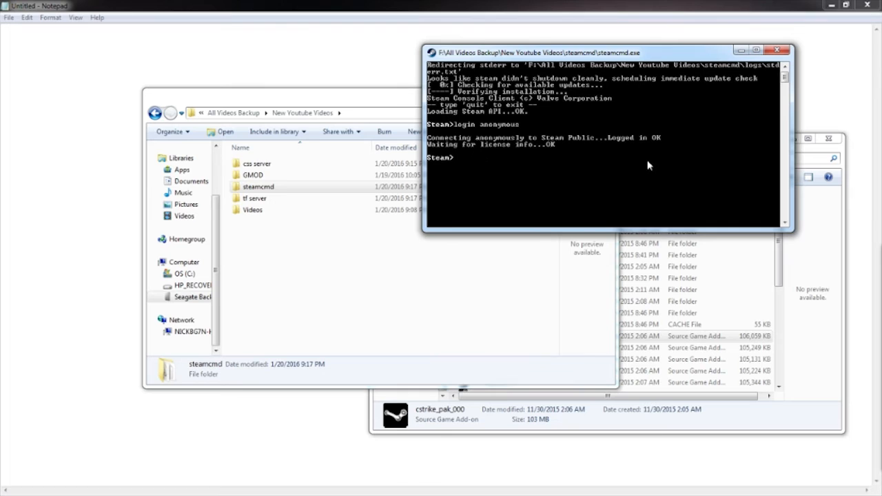
{"action": "type", "text": "force_install_dir \"F:\\All Videos Backup\\New Youtube Videos\\tf server"}
{"action": "type", "text": "app_update"}
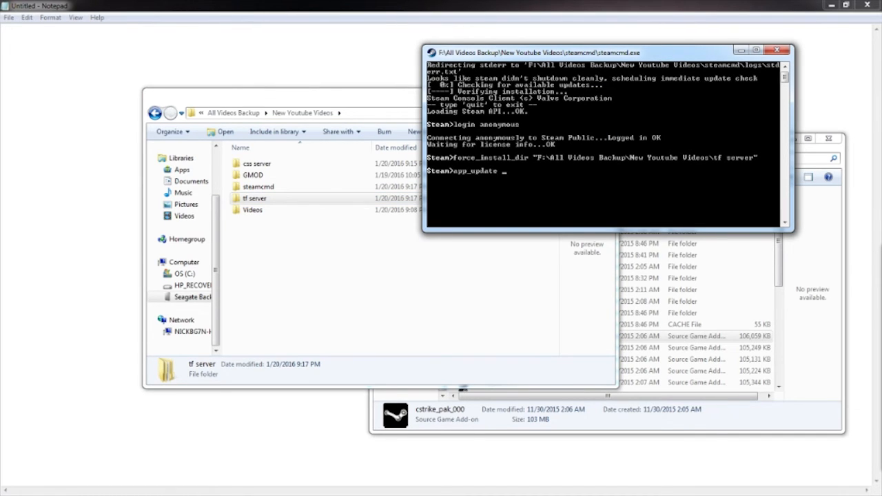
{"action": "type", "text": "2"}
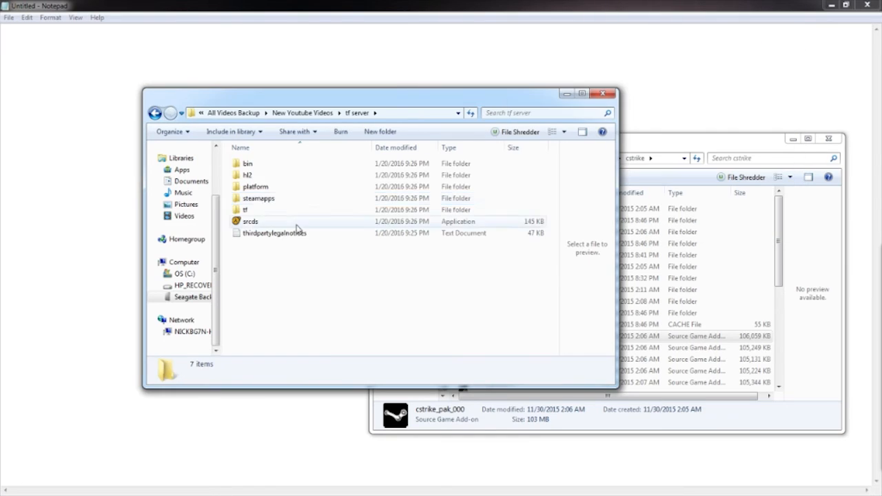
Step: Copy the tf server\tf folder path, then open mount.cfg from the Garry's Mod cfg folder
{"action": "key", "text": "ctrl+a"}
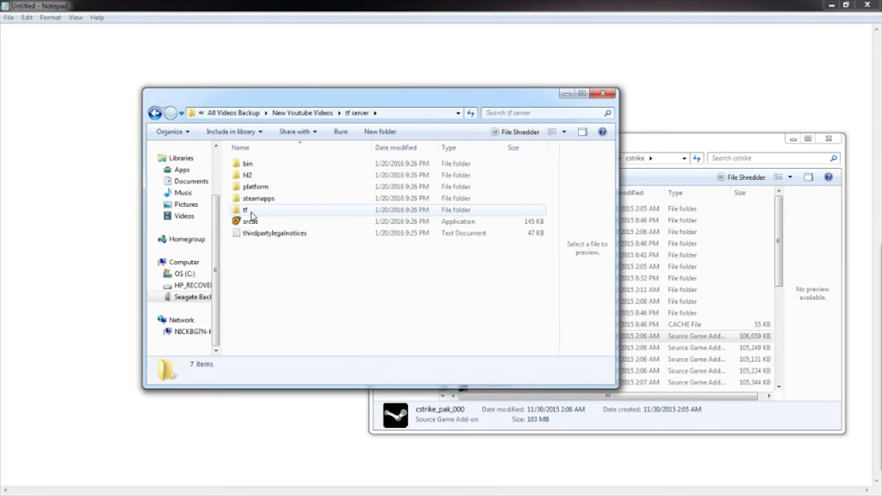
{"action": "double_click", "coordinate": [246, 210]}
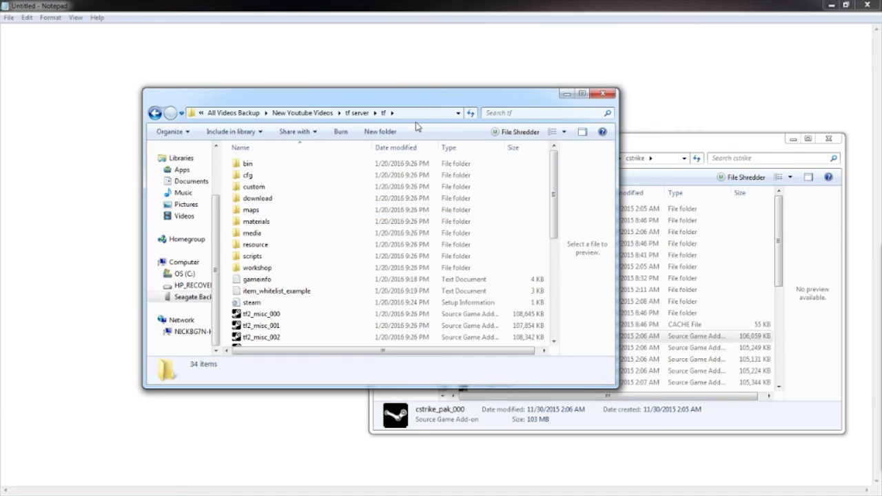
{"action": "left_click", "coordinate": [317, 113]}
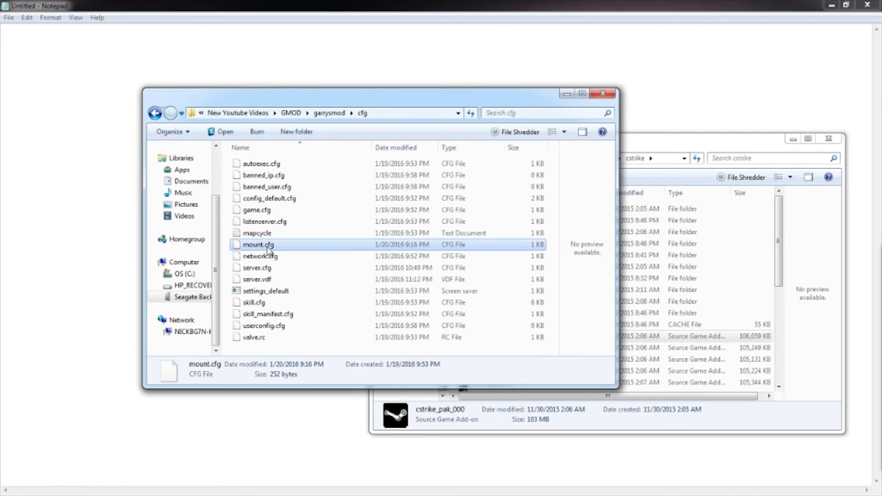
{"action": "double_click", "coordinate": [258, 246]}
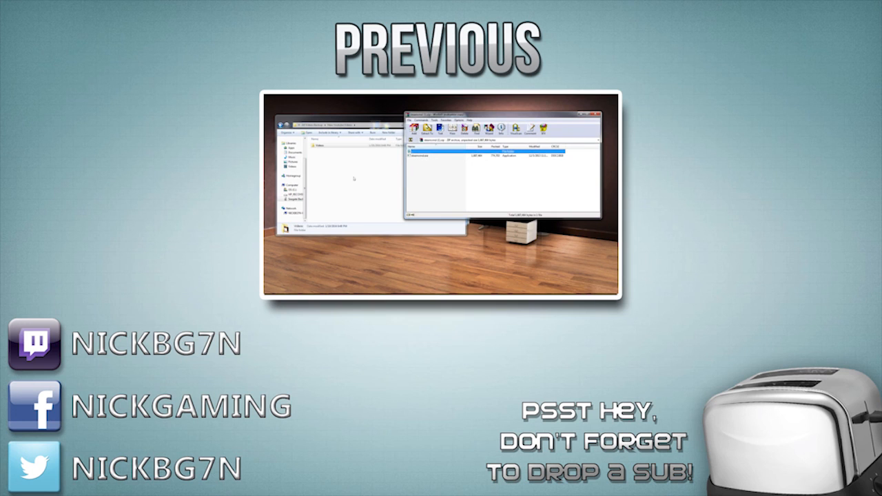
{"action": "mouse_move", "coordinate": [424, 168]}
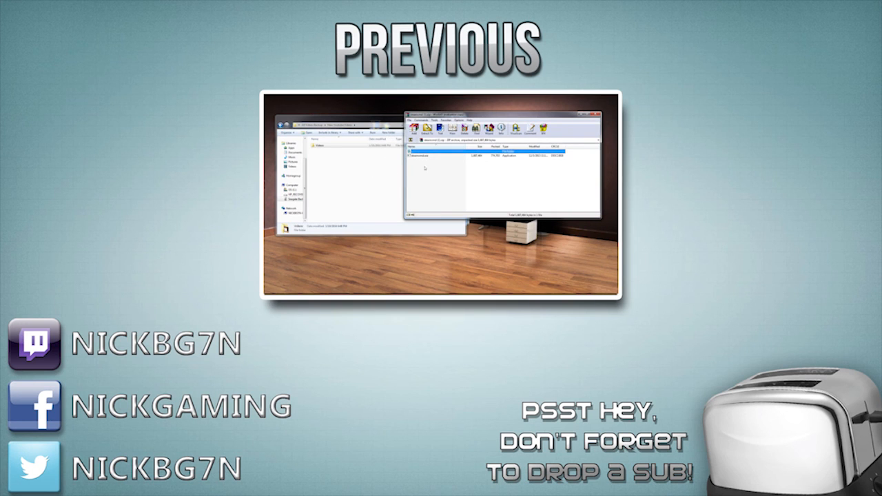